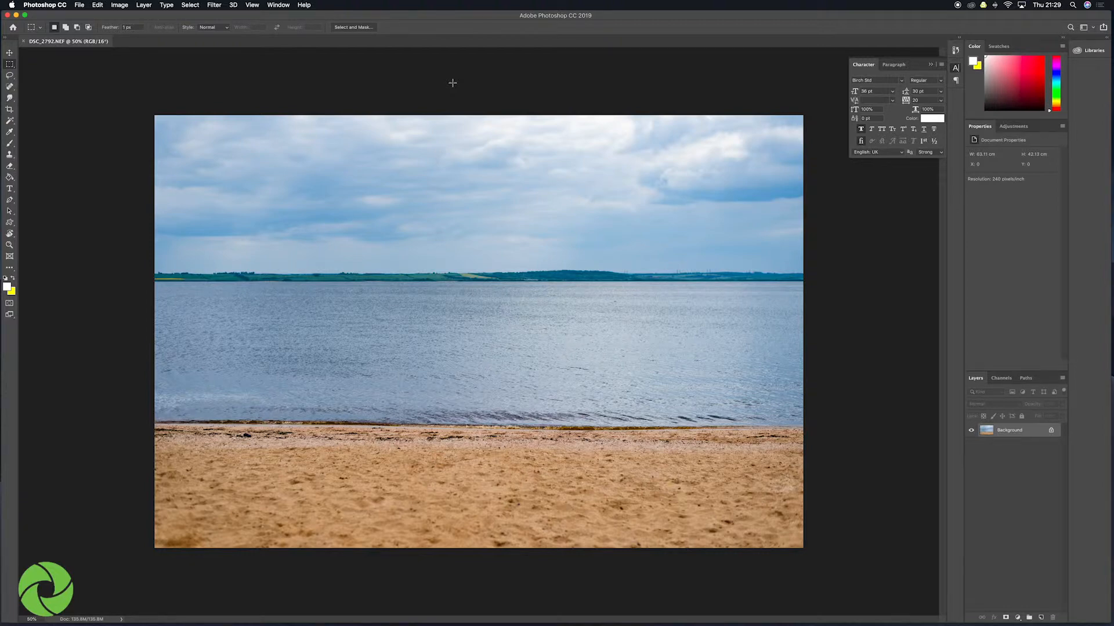
Reset the foreground and background swatches to black and white with D
{"action": "key", "text": "d"}
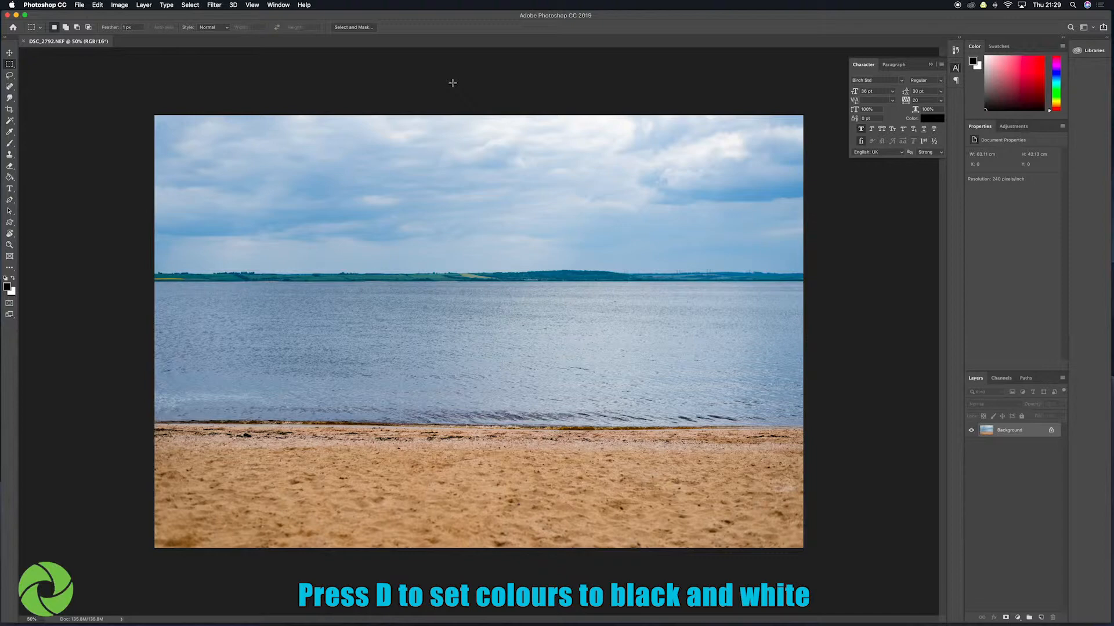
{"action": "mouse_move", "coordinate": [145, 256]}
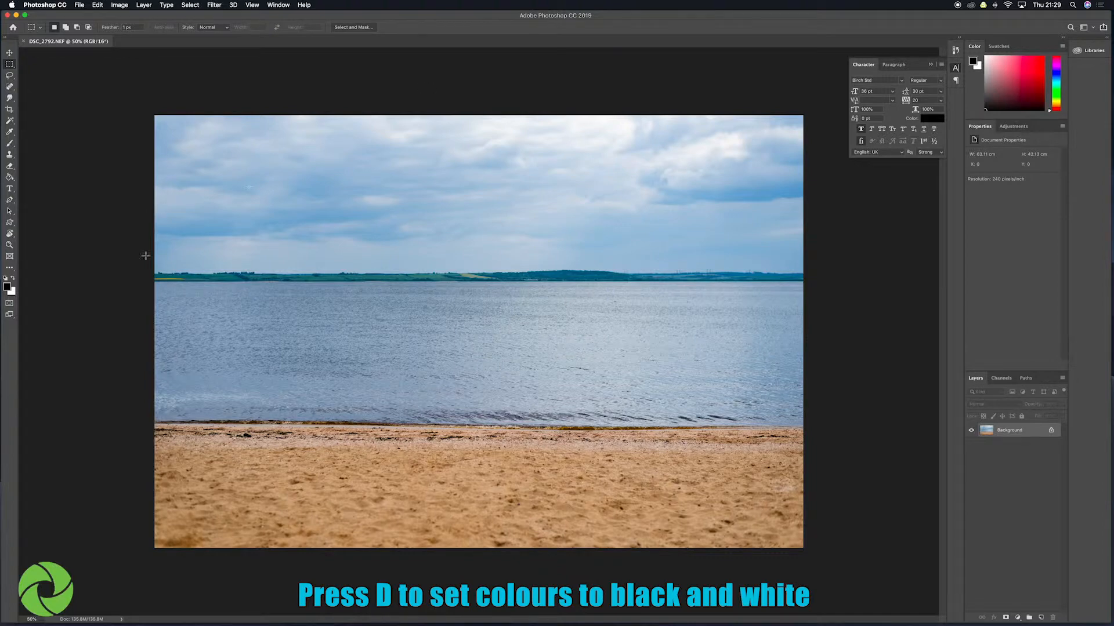
{"action": "key", "text": "d"}
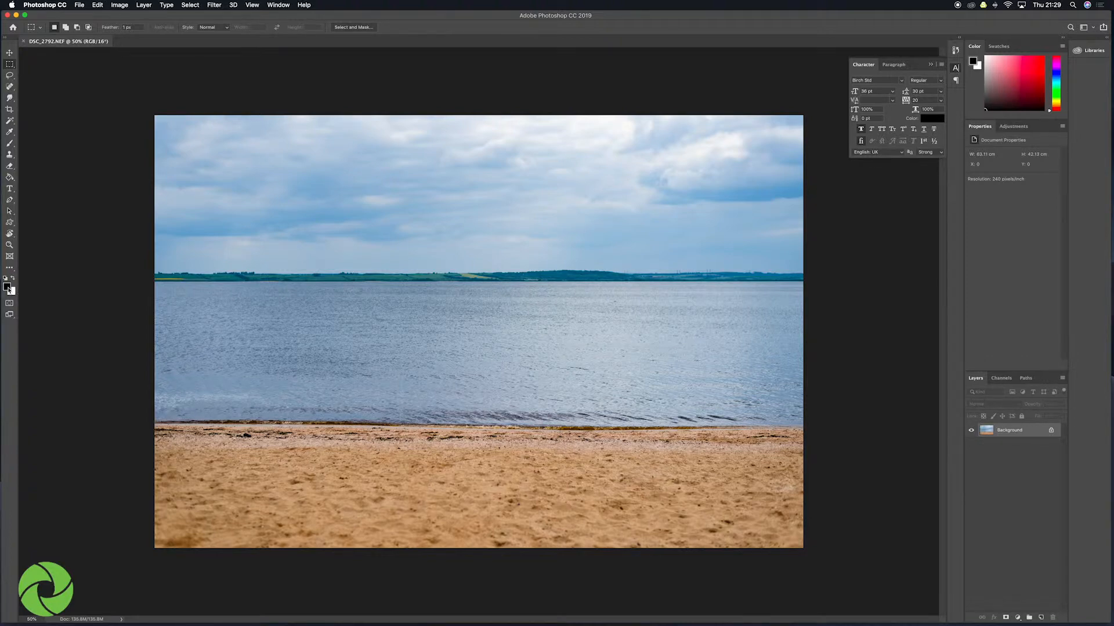
Pick bright yellow as the foreground colour in the Color Picker
{"action": "left_click", "coordinate": [7, 278]}
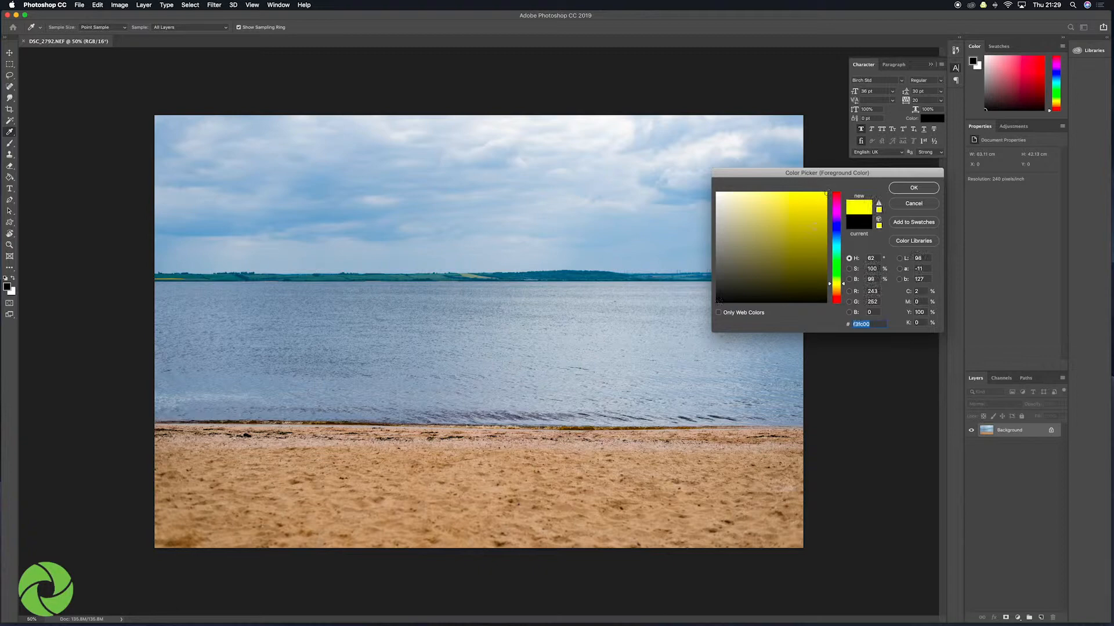
{"action": "left_click", "coordinate": [913, 188]}
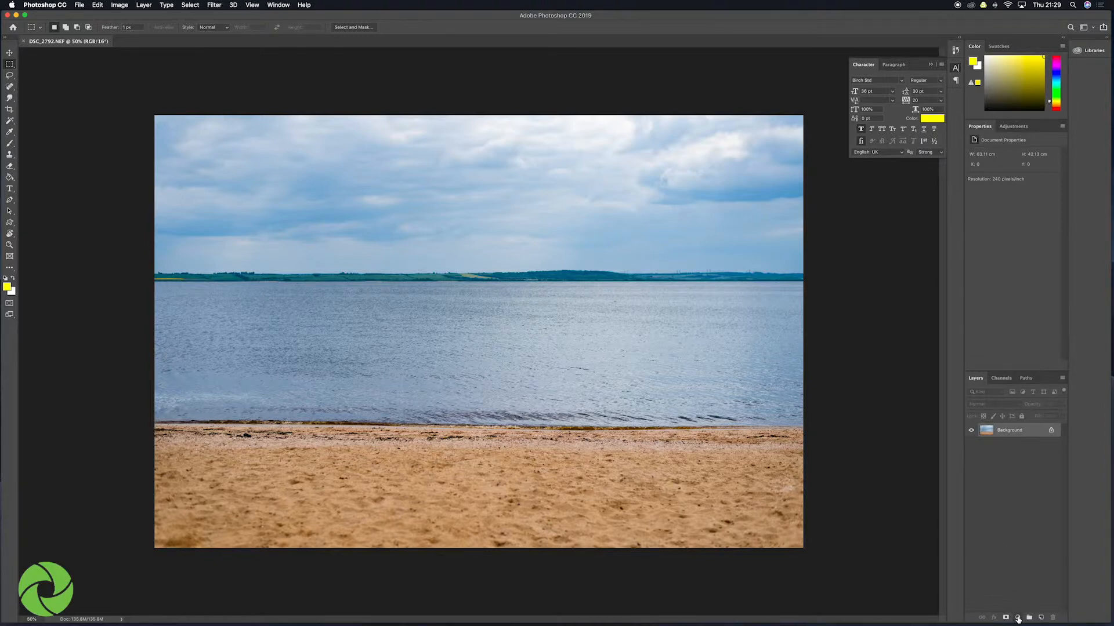
{"action": "mouse_move", "coordinate": [1018, 617]}
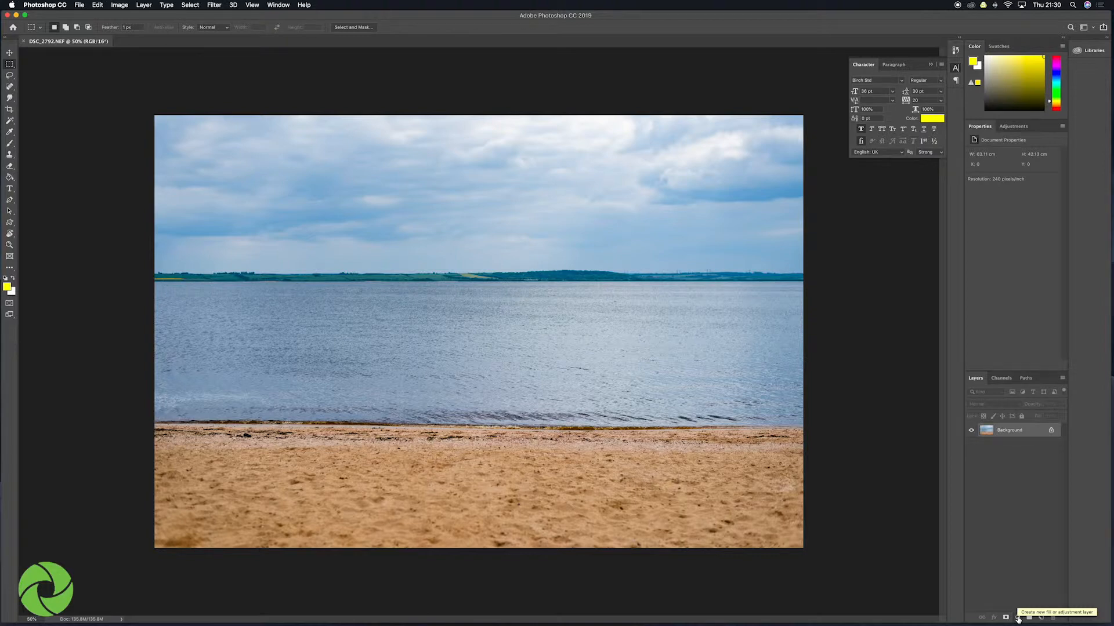
Add a radial yellow Gradient fill layer with its glow dragged onto the horizon
{"action": "left_click", "coordinate": [1006, 617]}
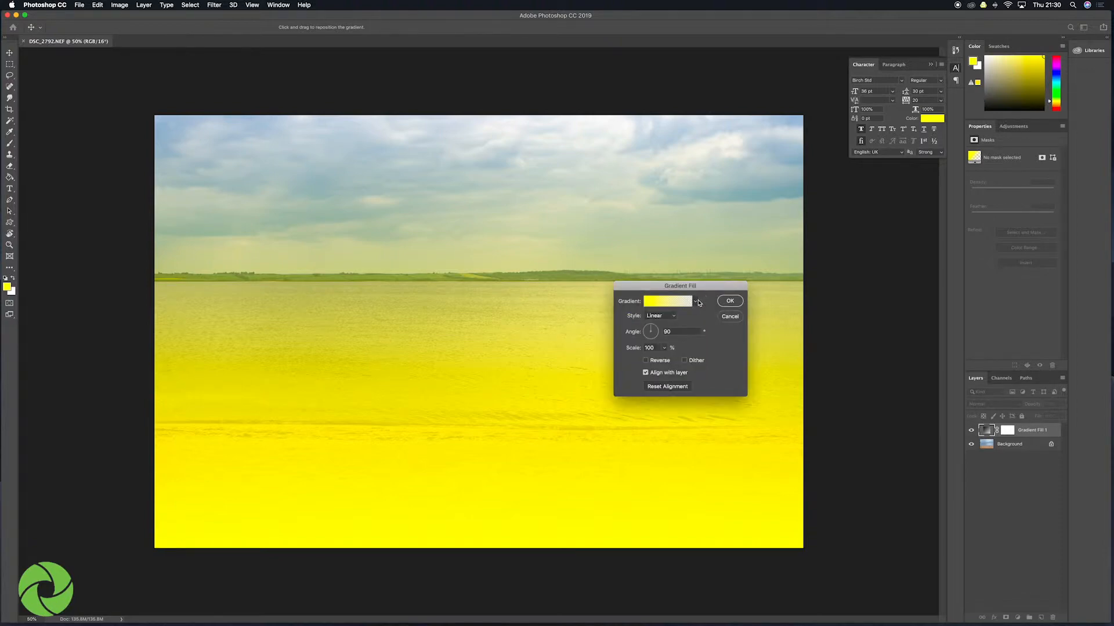
{"action": "mouse_move", "coordinate": [675, 319]}
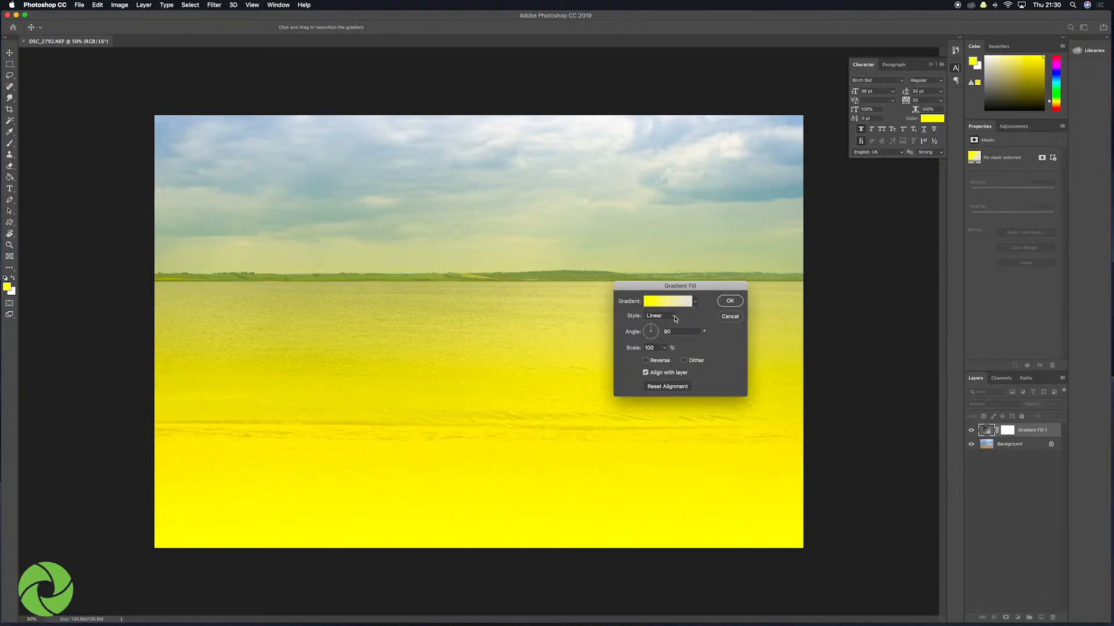
{"action": "left_click", "coordinate": [667, 316]}
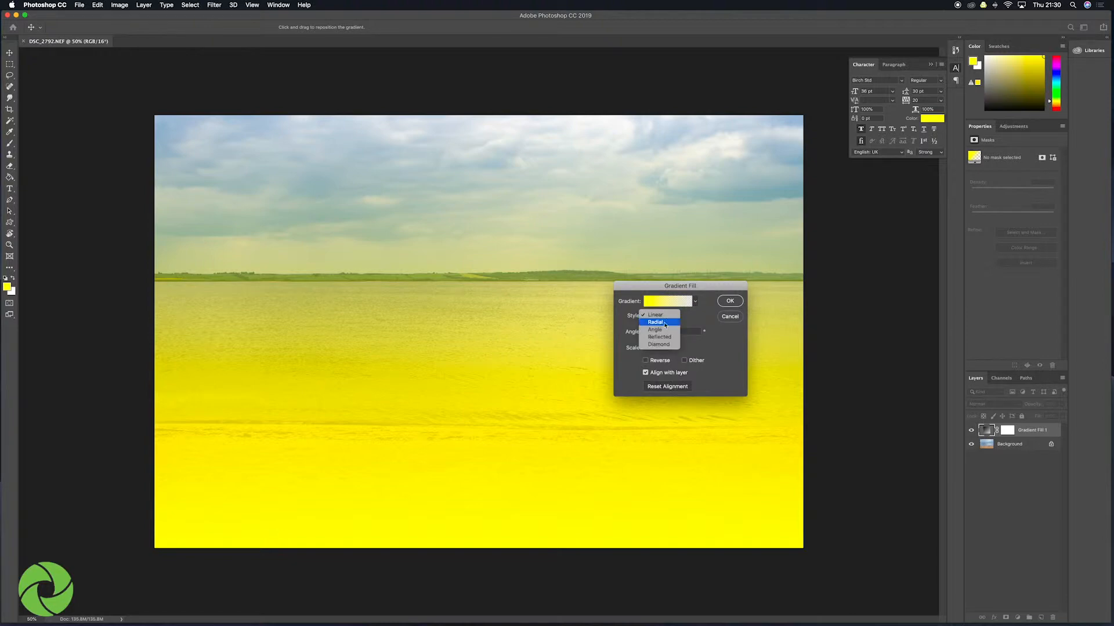
{"action": "left_click", "coordinate": [655, 322]}
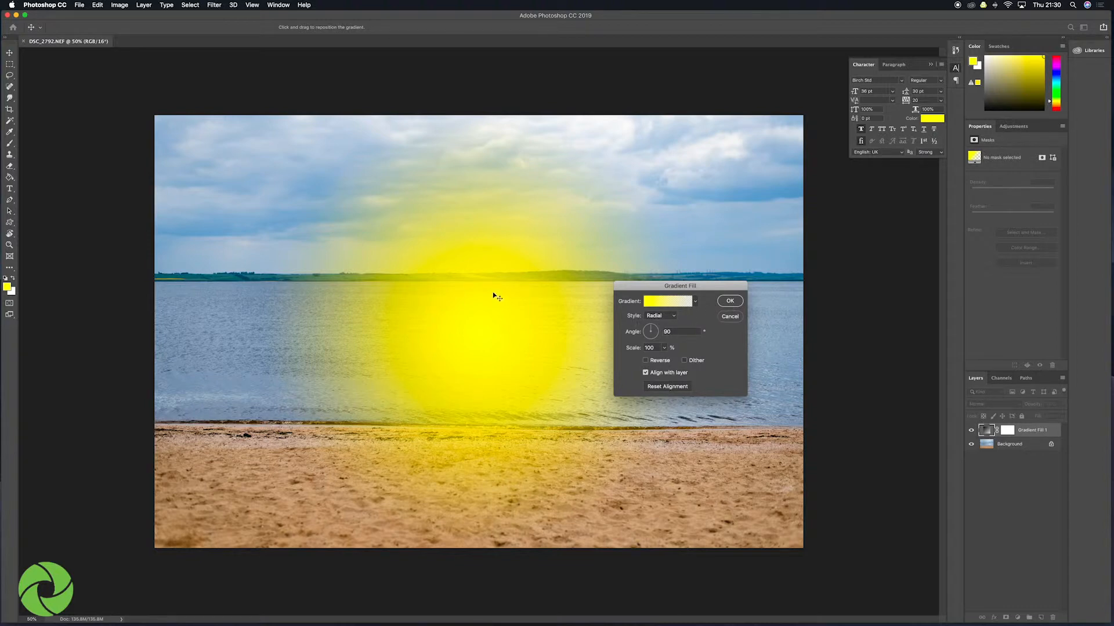
{"action": "mouse_move", "coordinate": [509, 319]}
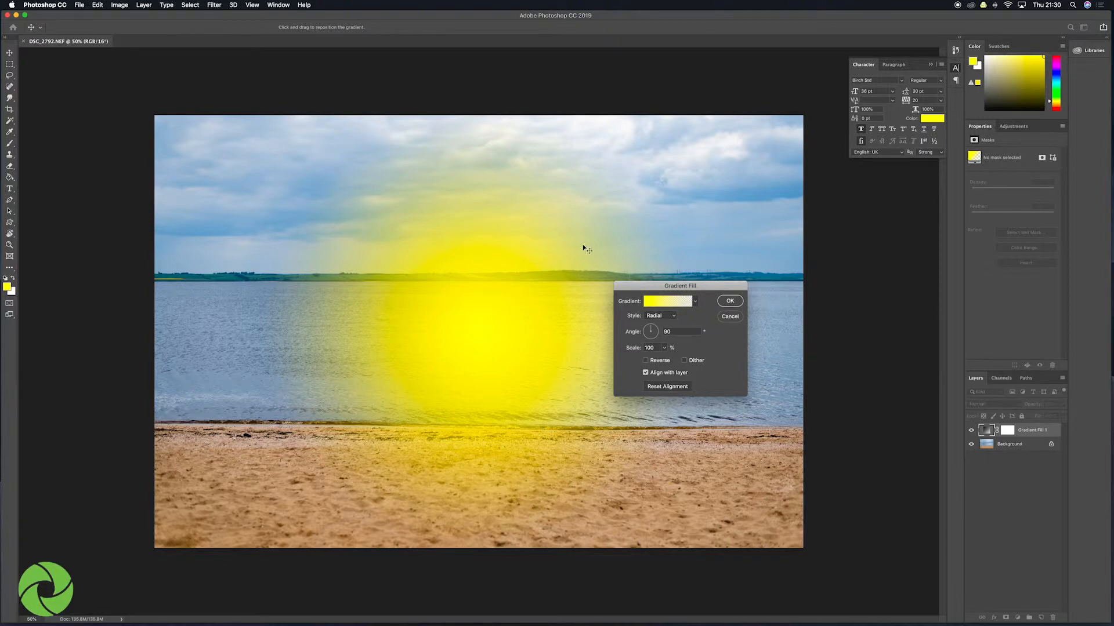
{"action": "mouse_move", "coordinate": [527, 348]}
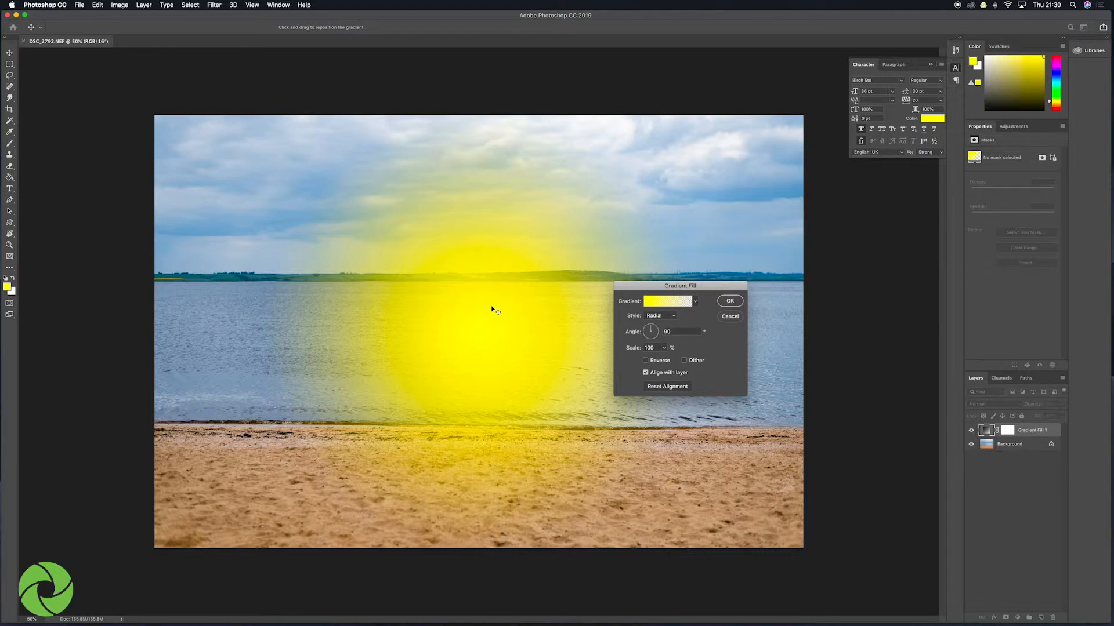
{"action": "left_click_drag", "start_coordinate": [495, 310], "coordinate": [496, 292]}
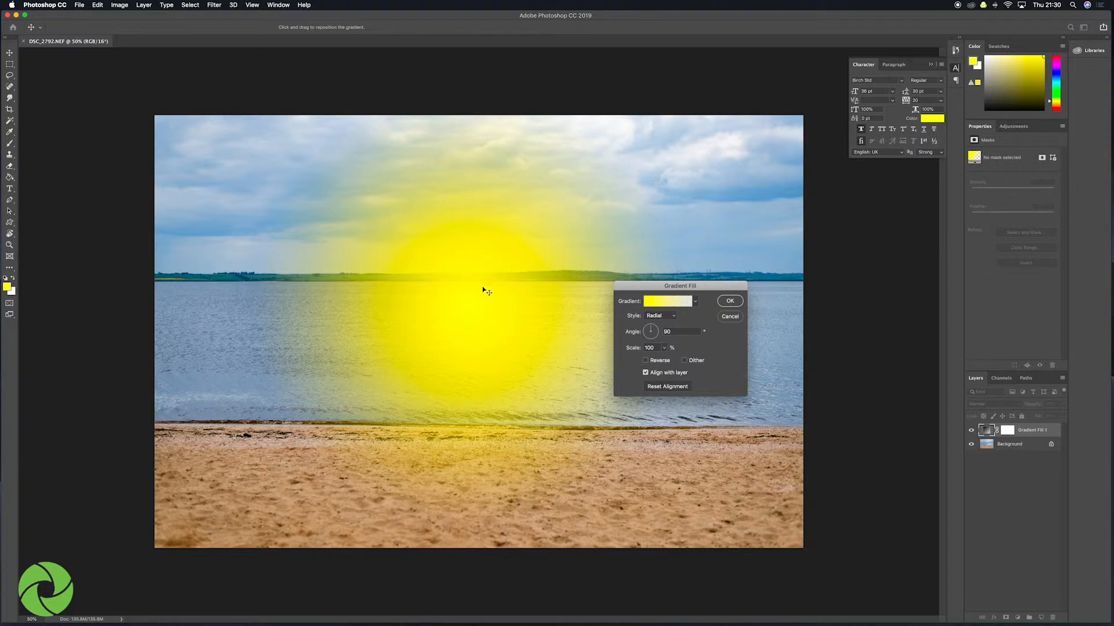
{"action": "left_click", "coordinate": [730, 301]}
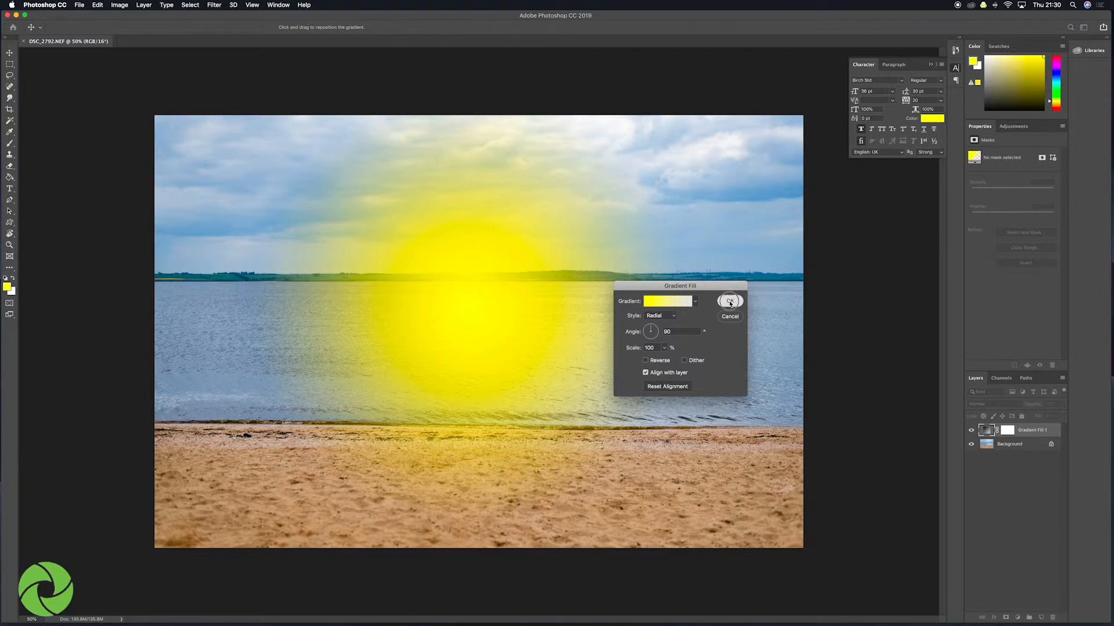
Try Overlay, then set Gradient Fill 1's blend mode to Screen
{"action": "left_click", "coordinate": [730, 301]}
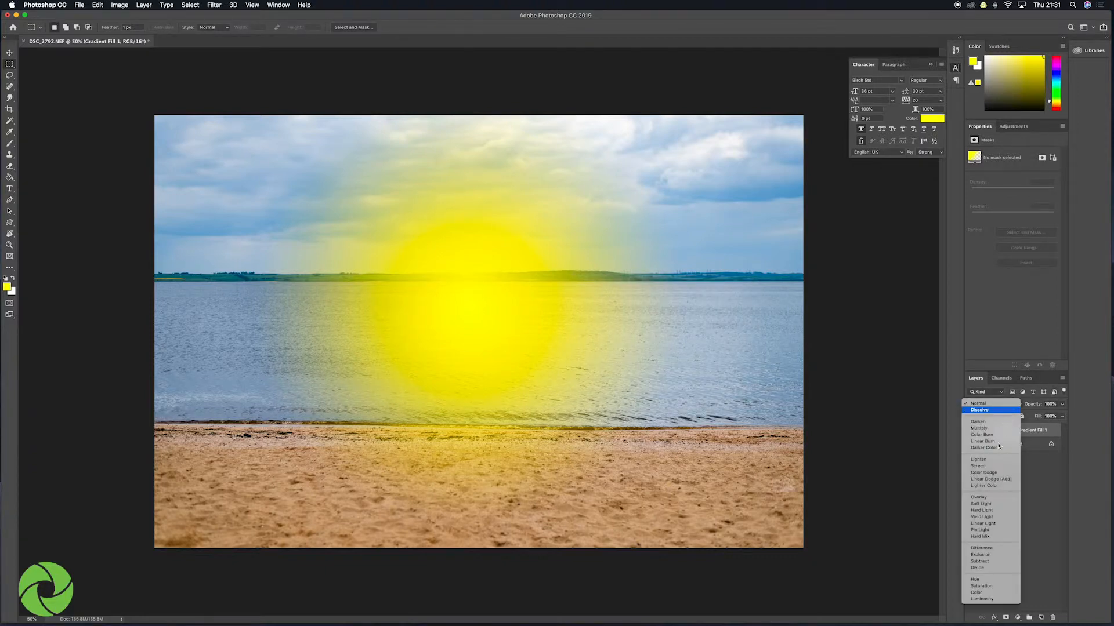
{"action": "left_click", "coordinate": [979, 497]}
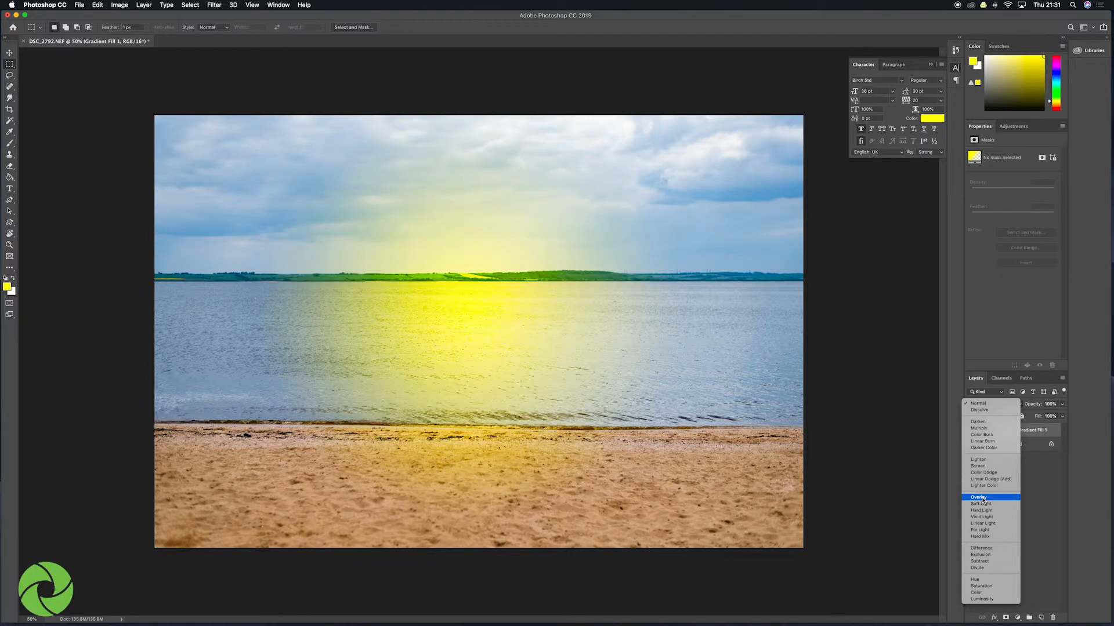
{"action": "left_click", "coordinate": [980, 495]}
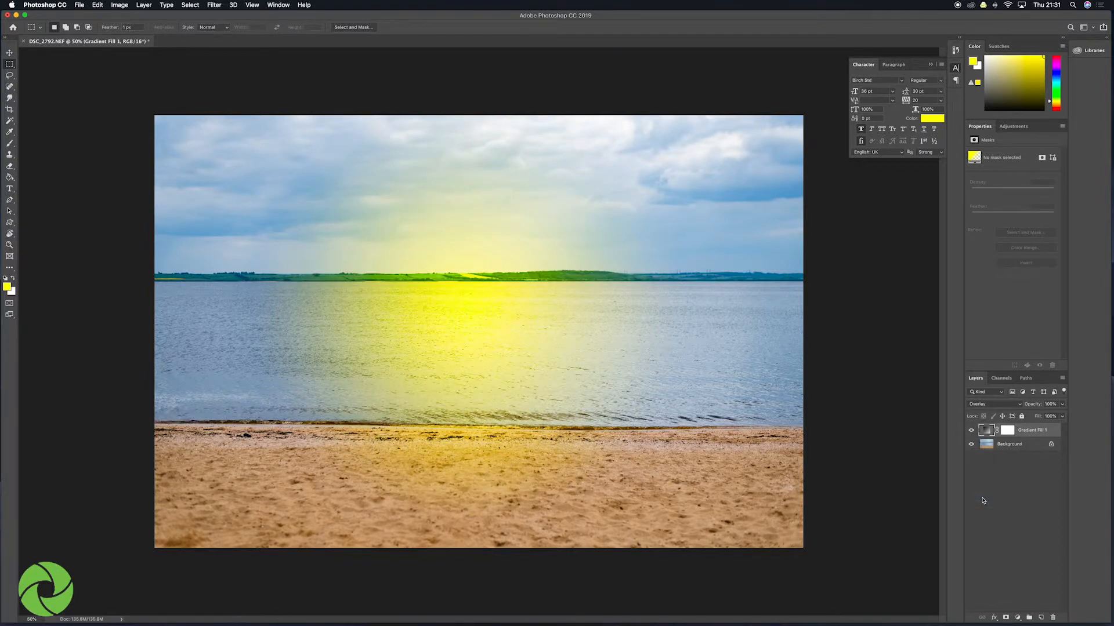
{"action": "left_click", "coordinate": [993, 404]}
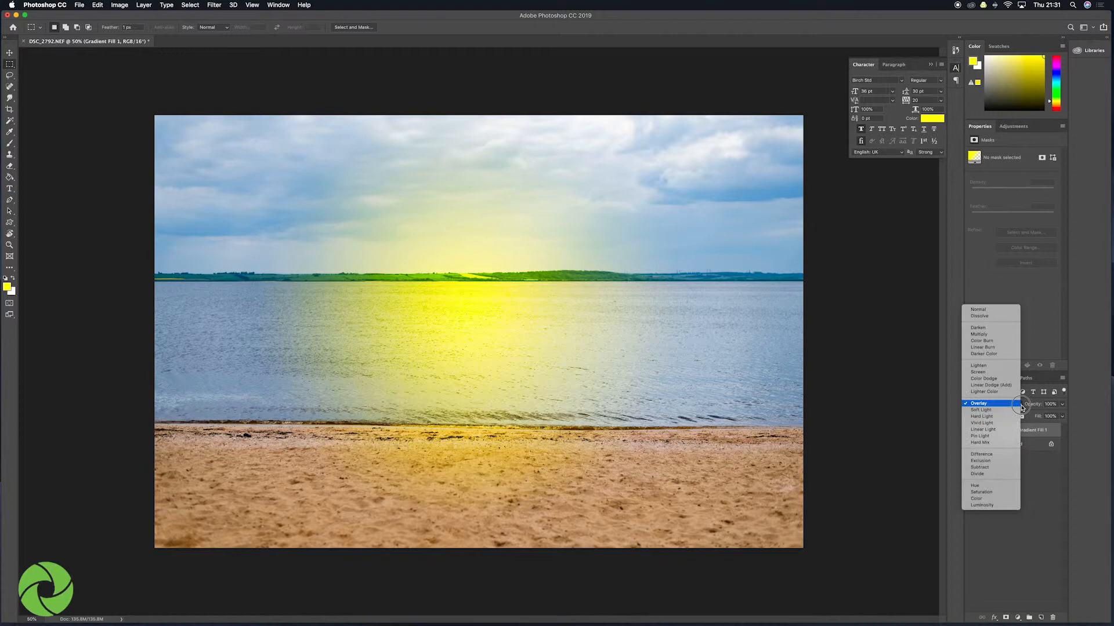
{"action": "mouse_move", "coordinate": [990, 384]}
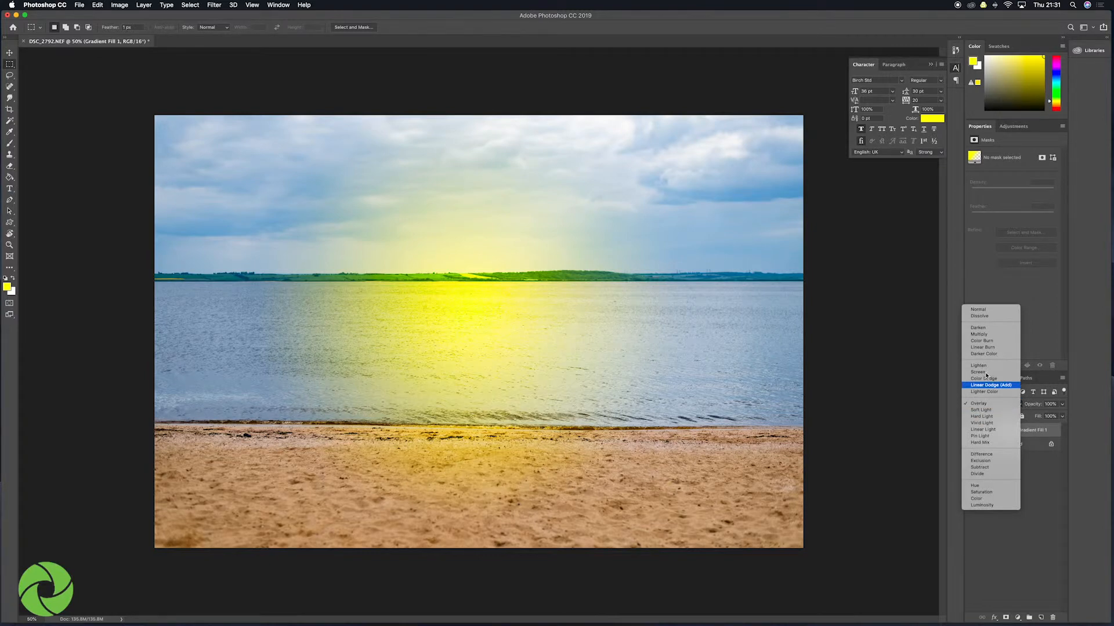
{"action": "left_click", "coordinate": [978, 373]}
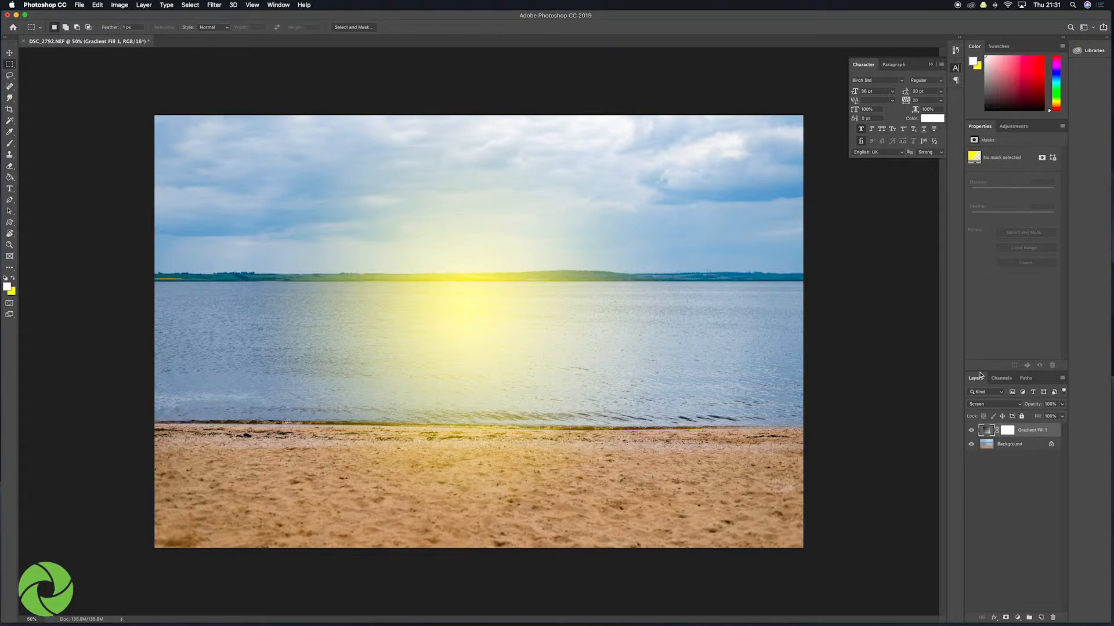
{"action": "mouse_move", "coordinate": [9, 287]}
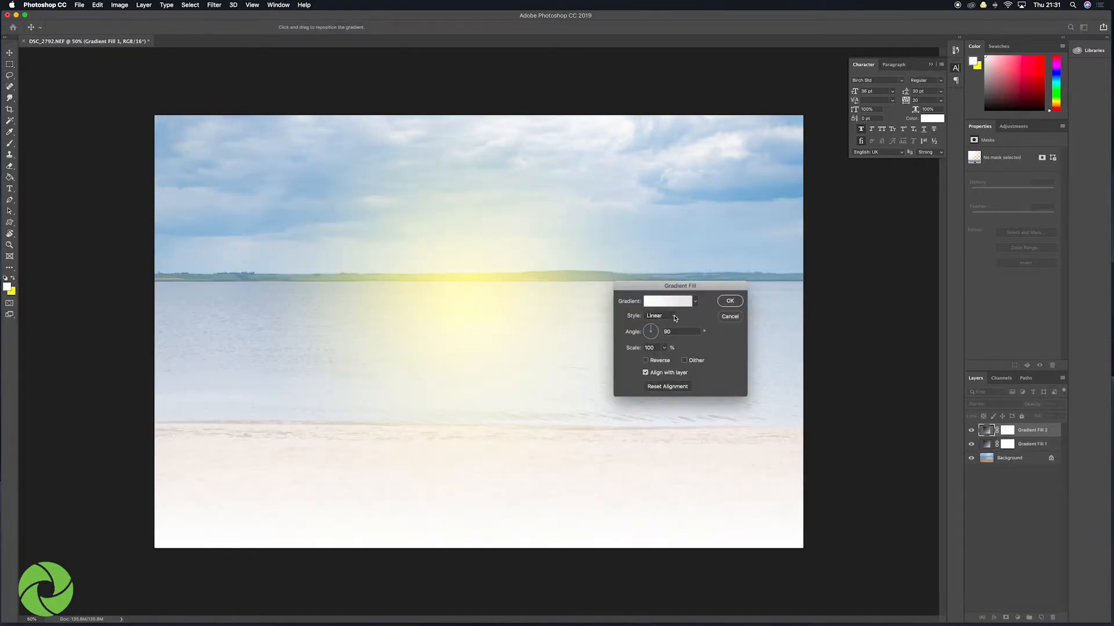
Add a white radial Gradient fill layer at 25% scale on the horizon
{"action": "left_click", "coordinate": [671, 316]}
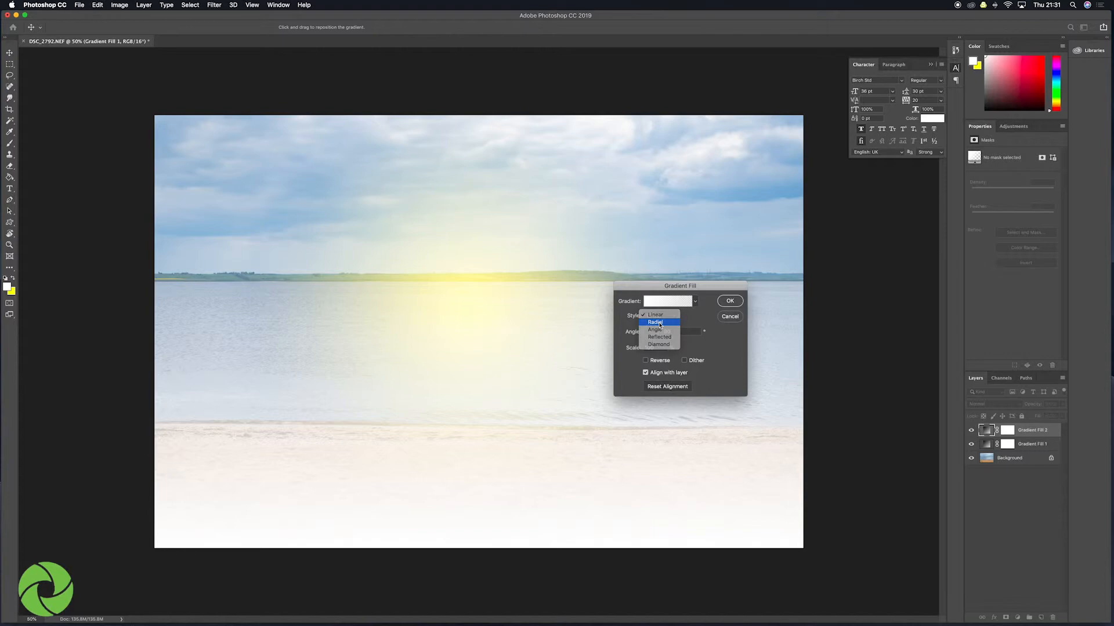
{"action": "left_click", "coordinate": [655, 322]}
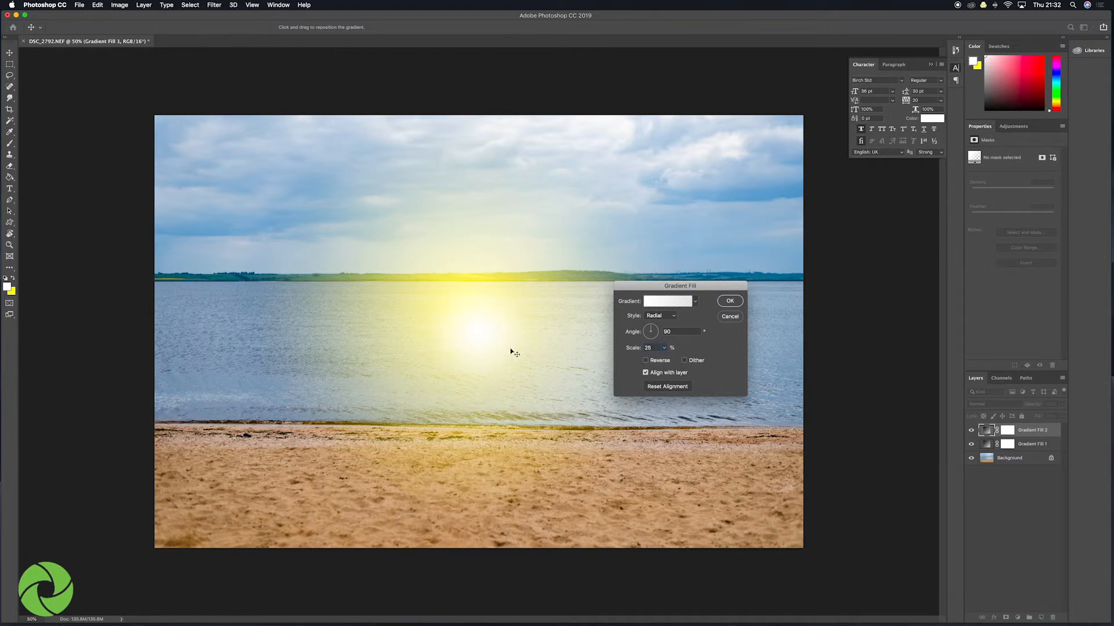
{"action": "mouse_move", "coordinate": [487, 333]}
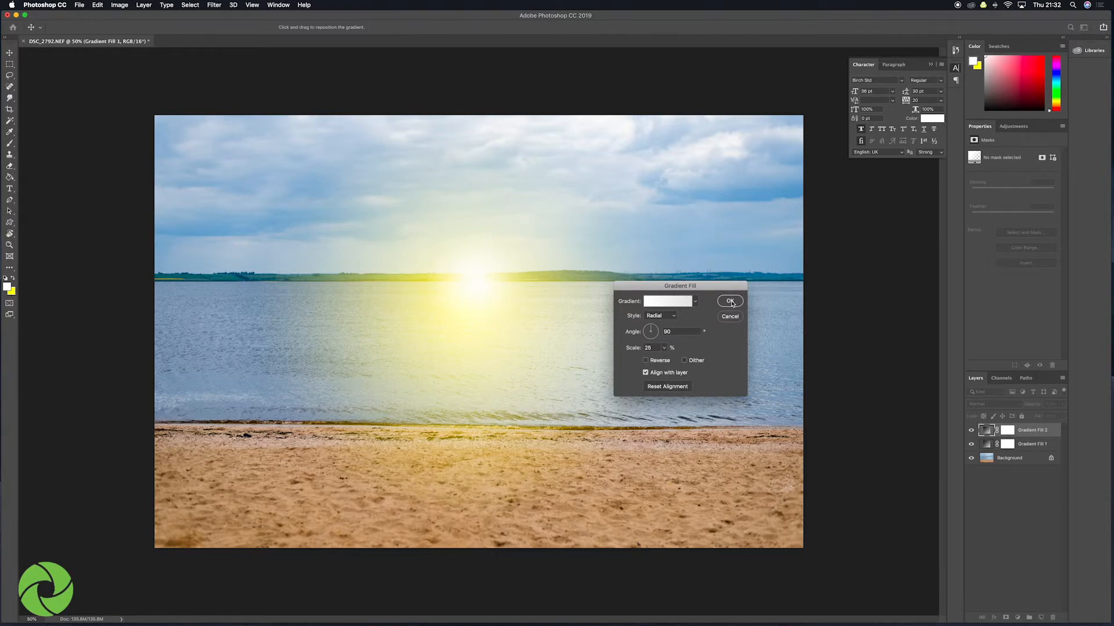
{"action": "left_click", "coordinate": [729, 301]}
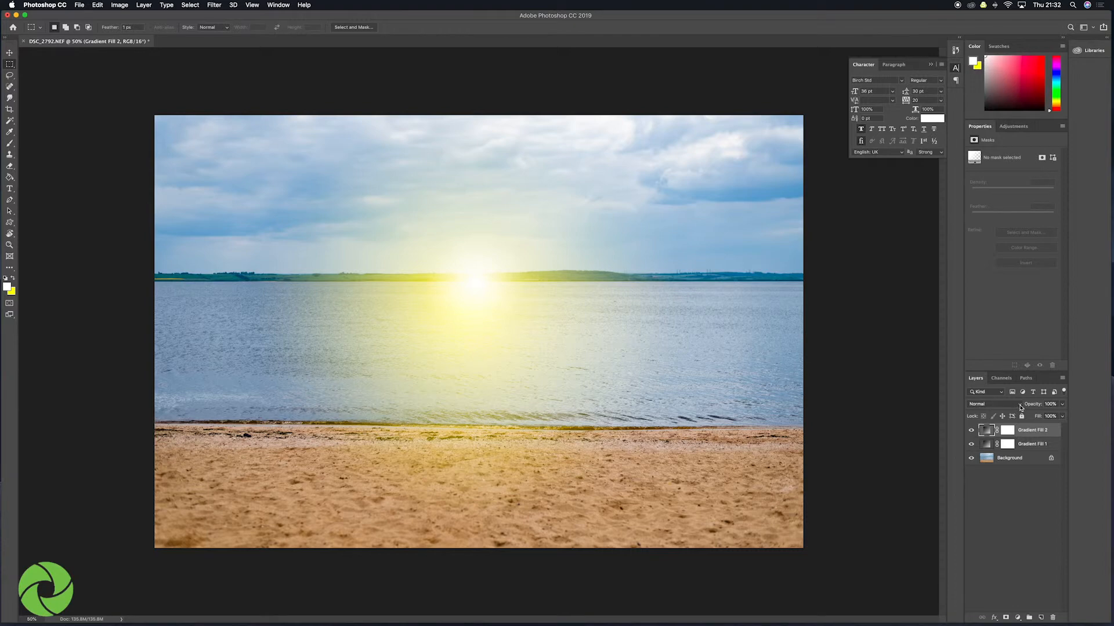
Set Gradient Fill 2's blend mode to Overlay in the Layers panel
{"action": "left_click", "coordinate": [987, 404]}
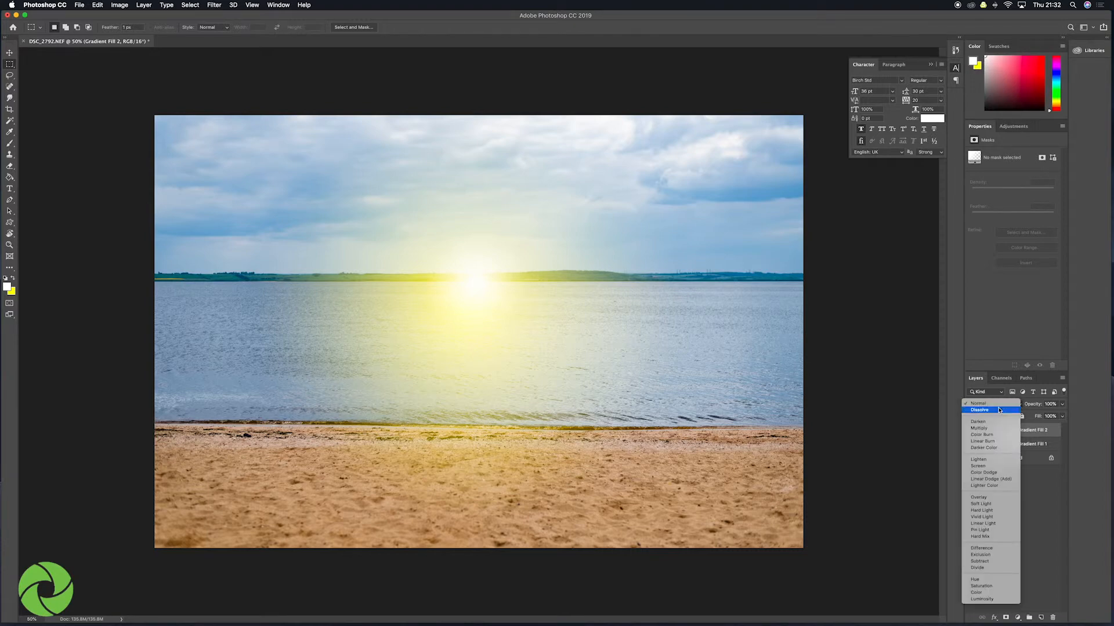
{"action": "mouse_move", "coordinate": [979, 497]}
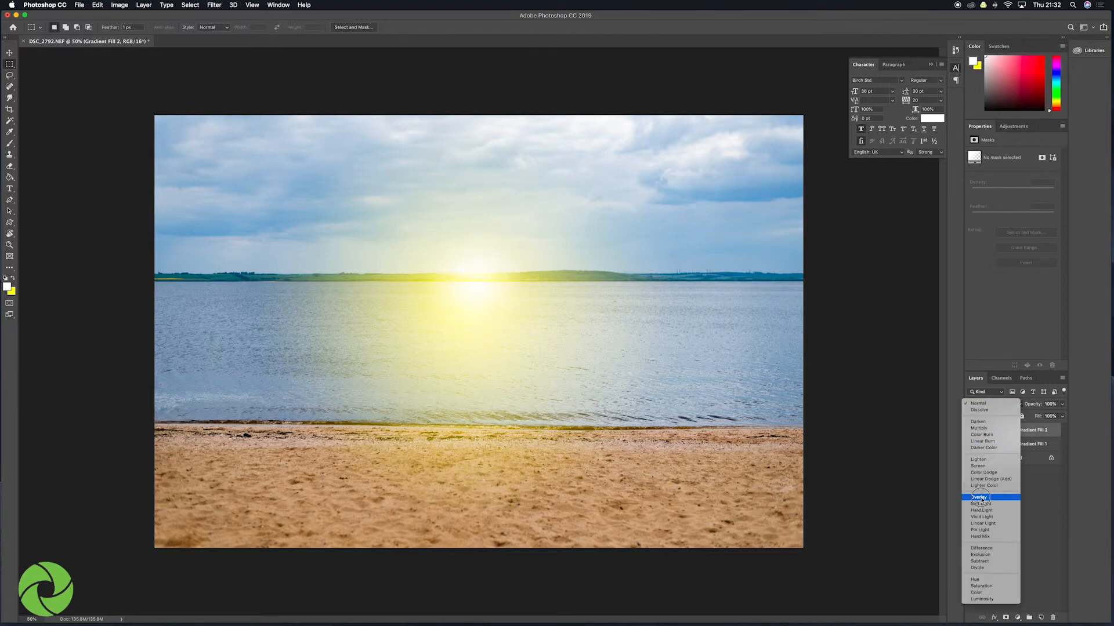
{"action": "left_click", "coordinate": [978, 496]}
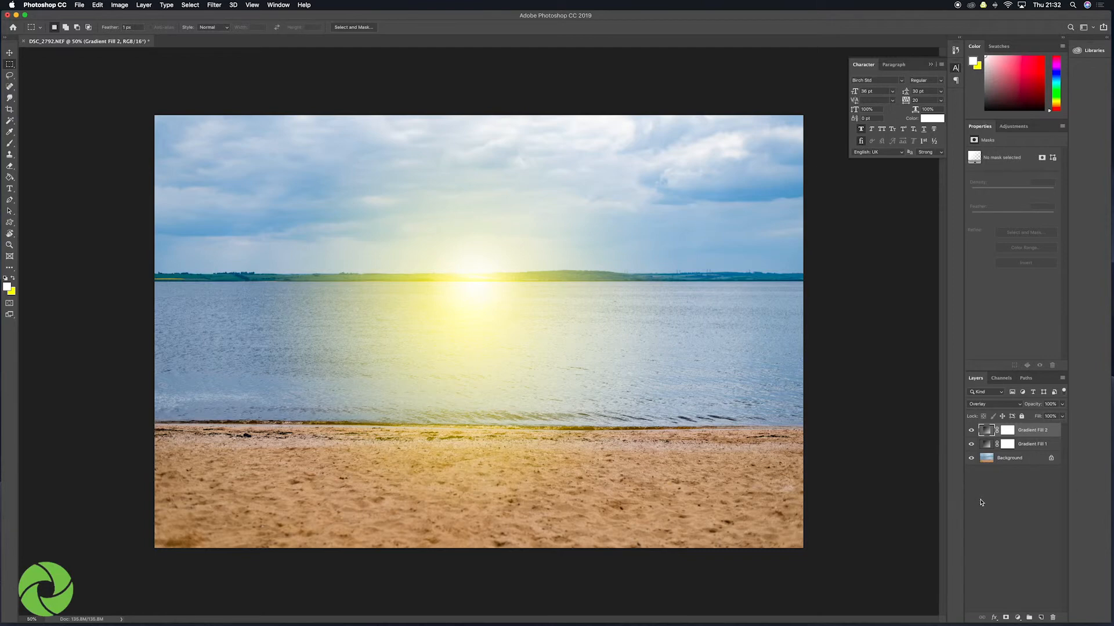